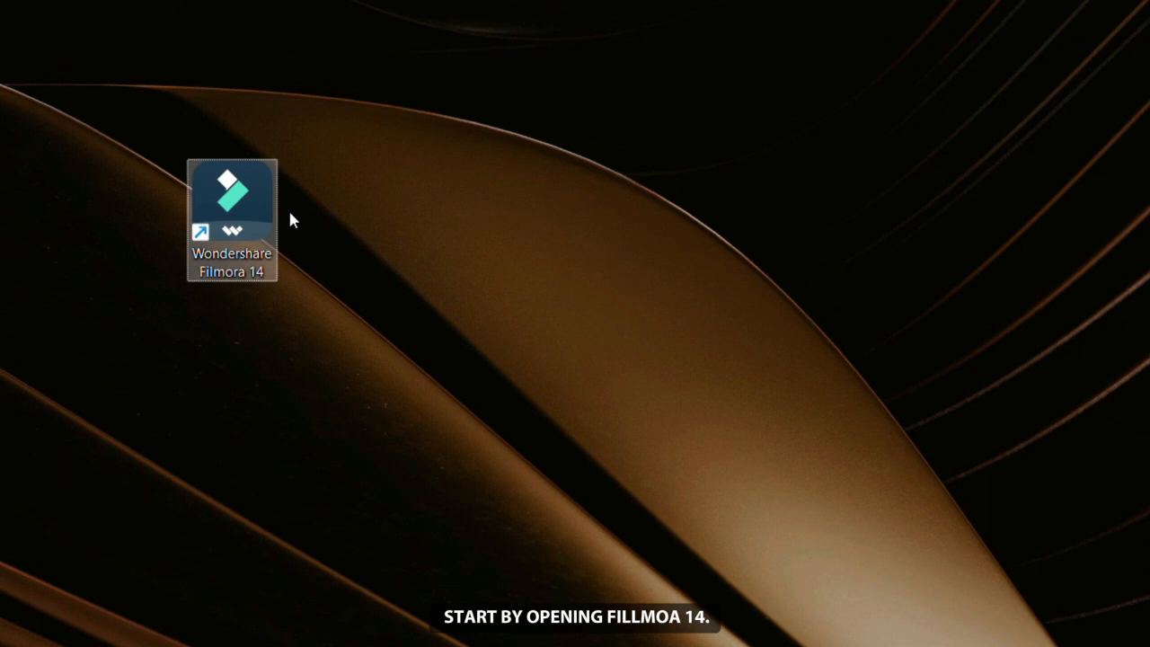
Launch Filmora 14, browse the Toolbox of AI tools, then start a new empty project.
double_click(232, 188)
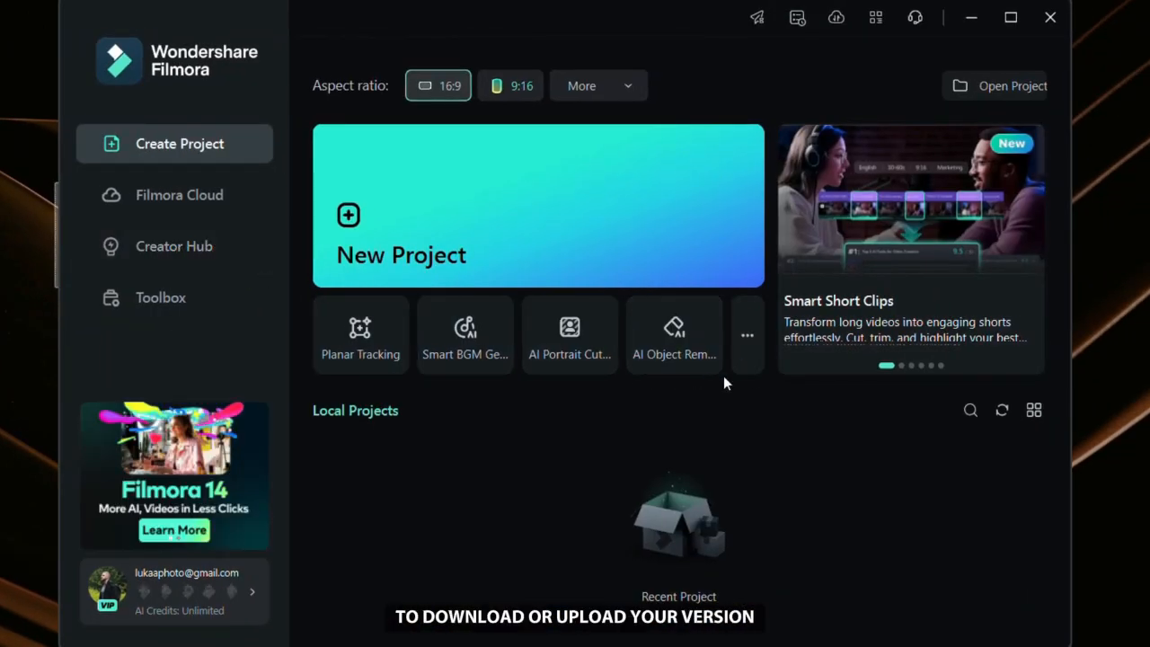
click(160, 298)
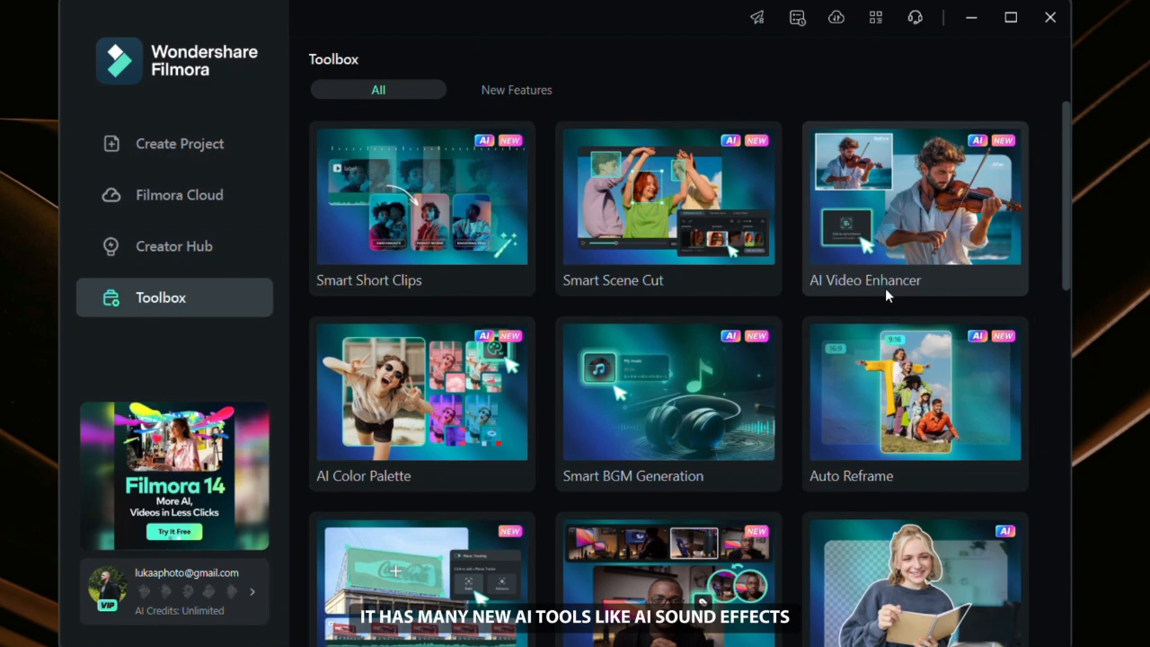
scroll(down, 3)
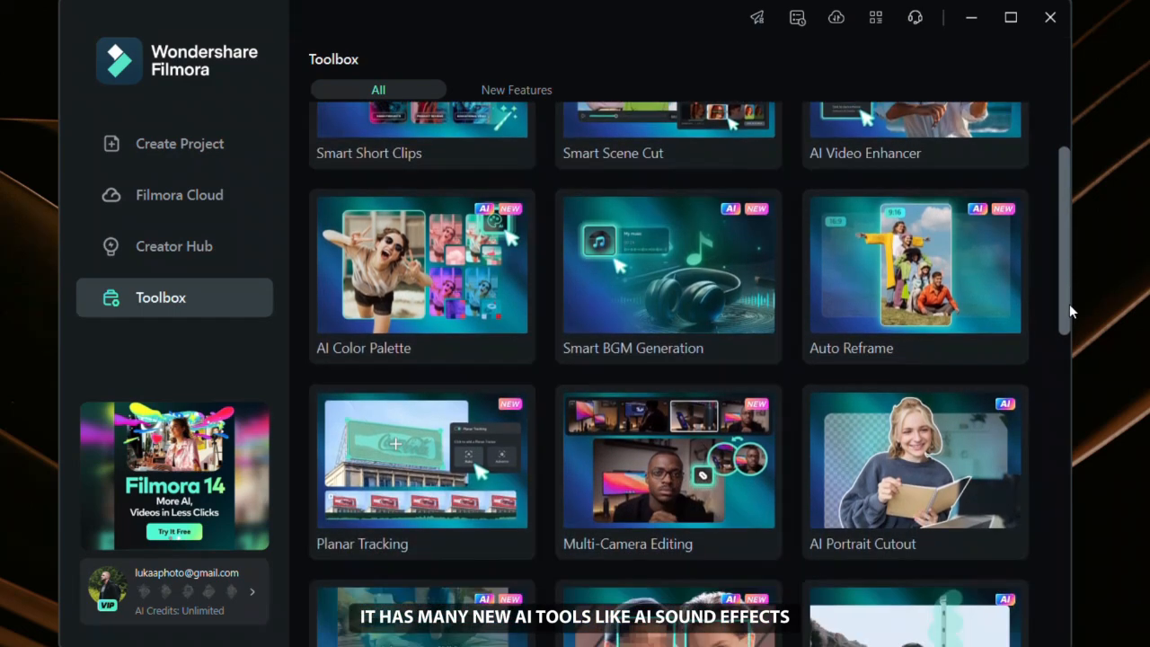
scroll(down, 3)
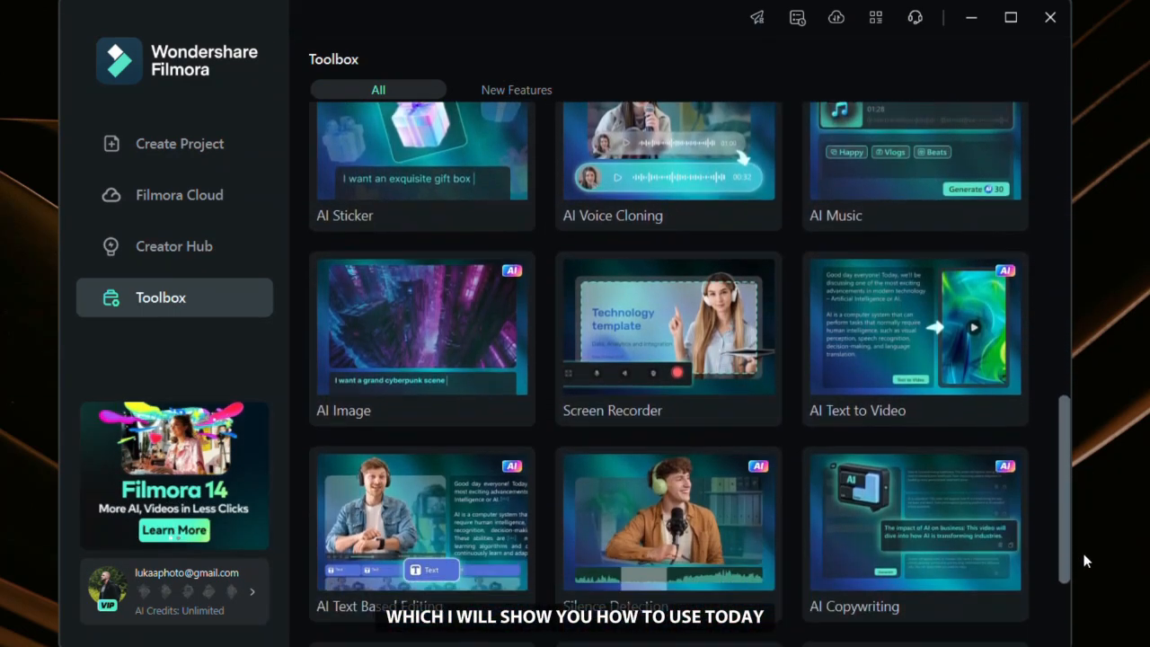
scroll(down, 3)
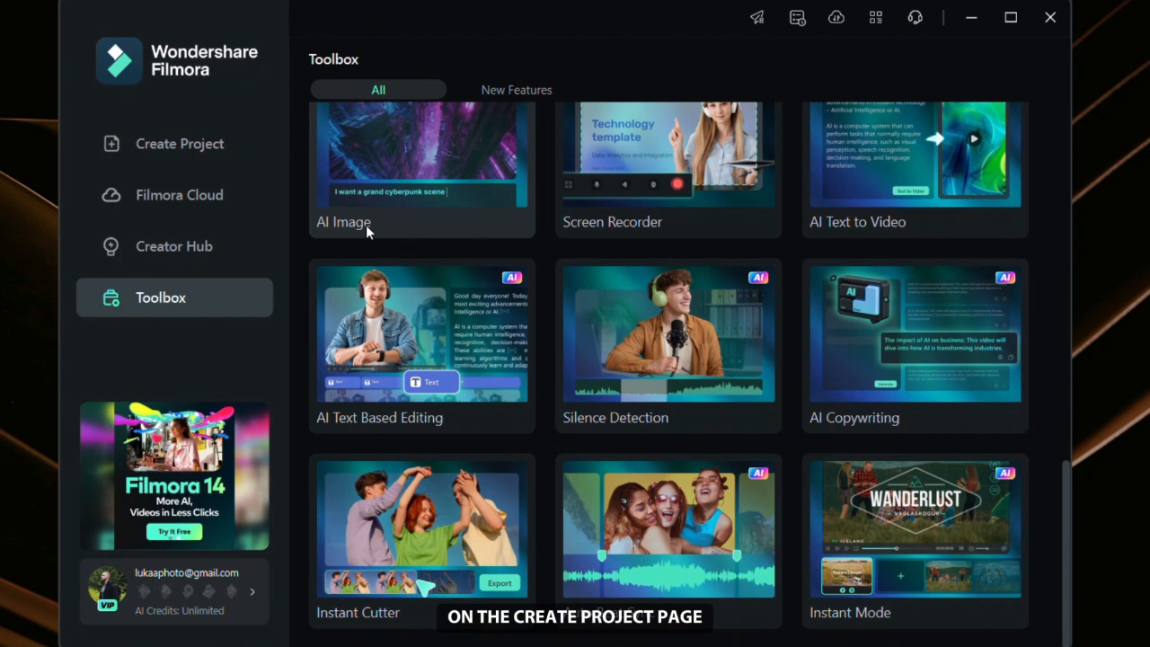
click(180, 143)
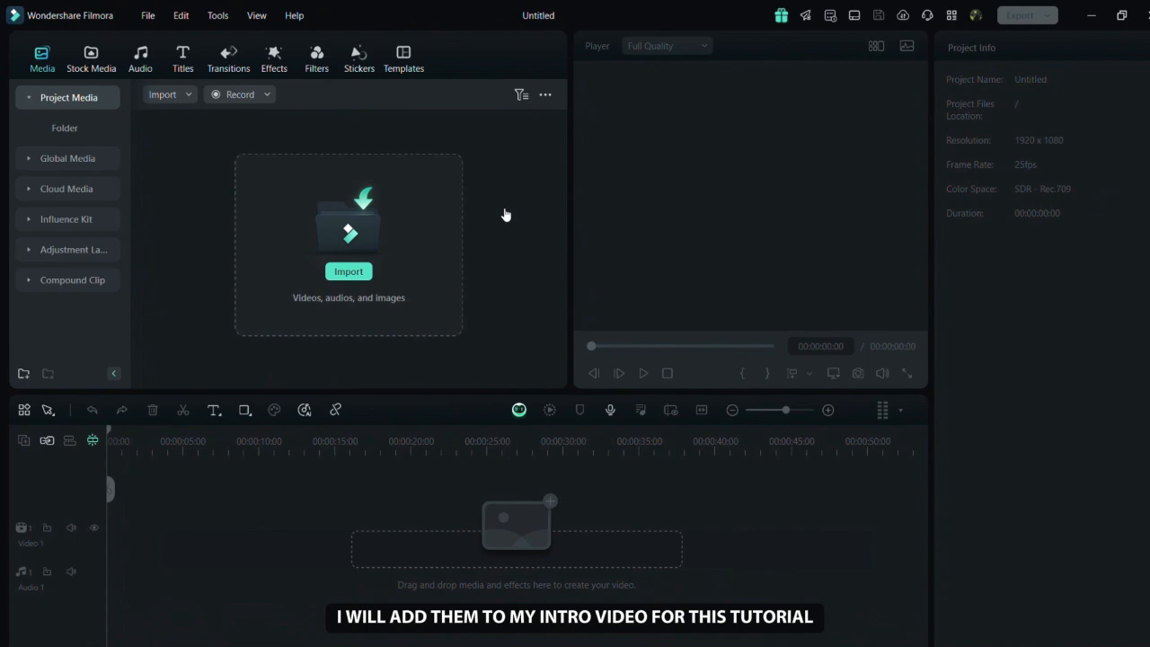
Import the intro video with Match to Media (1920 x 1080 30fps) and preview it.
click(348, 269)
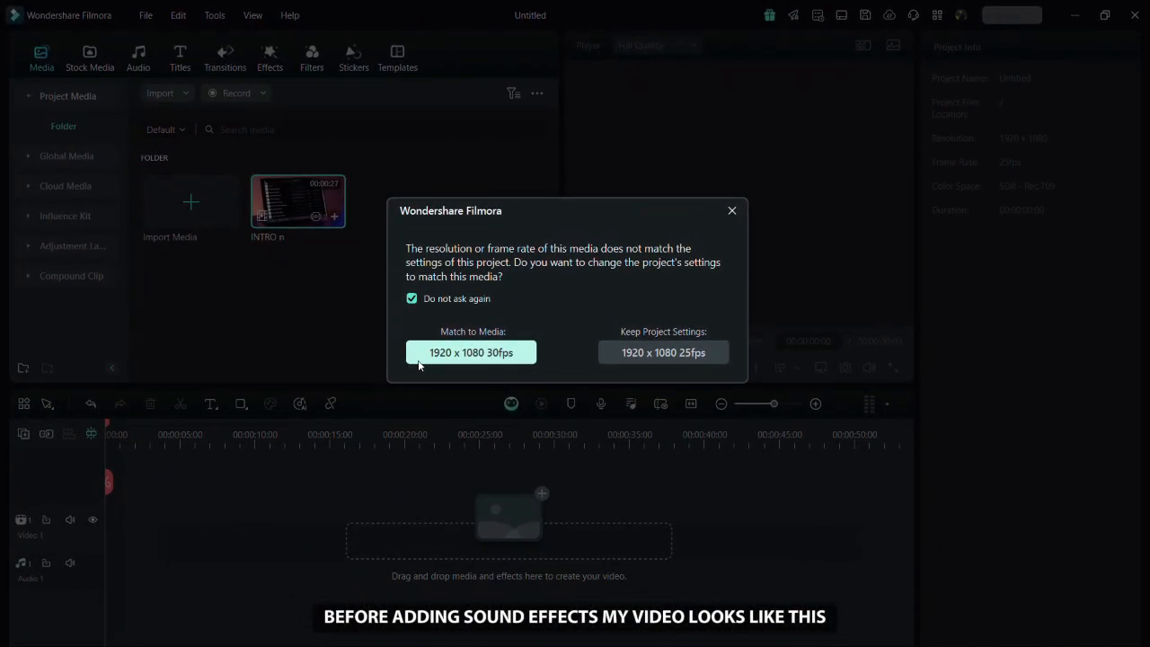
click(471, 350)
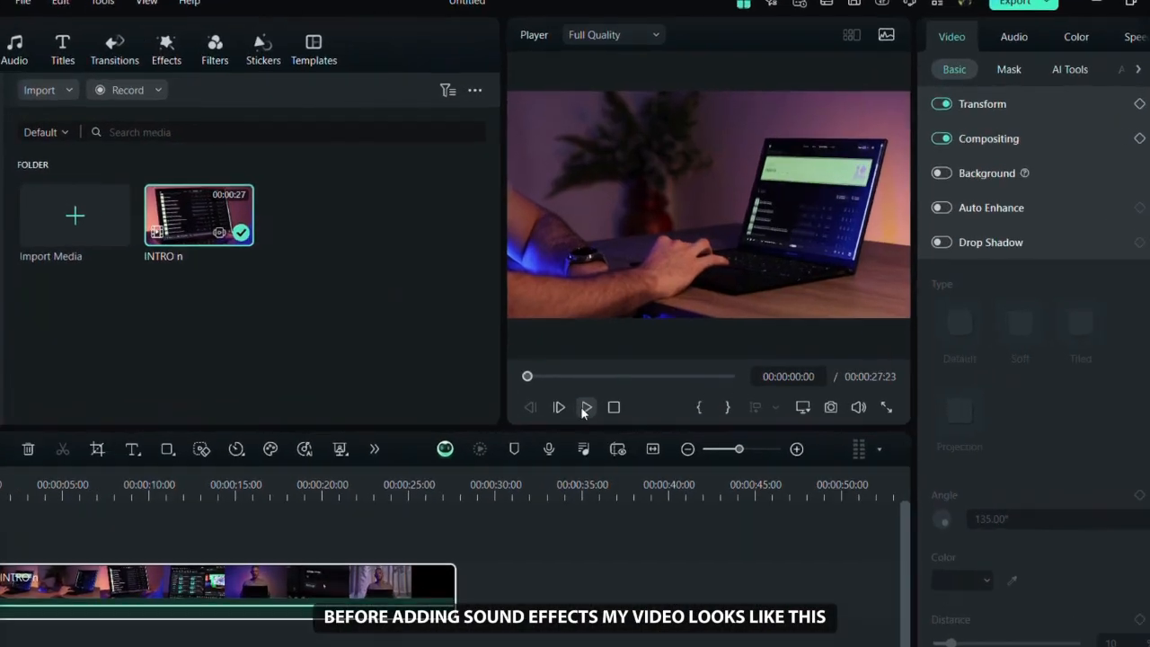
click(586, 406)
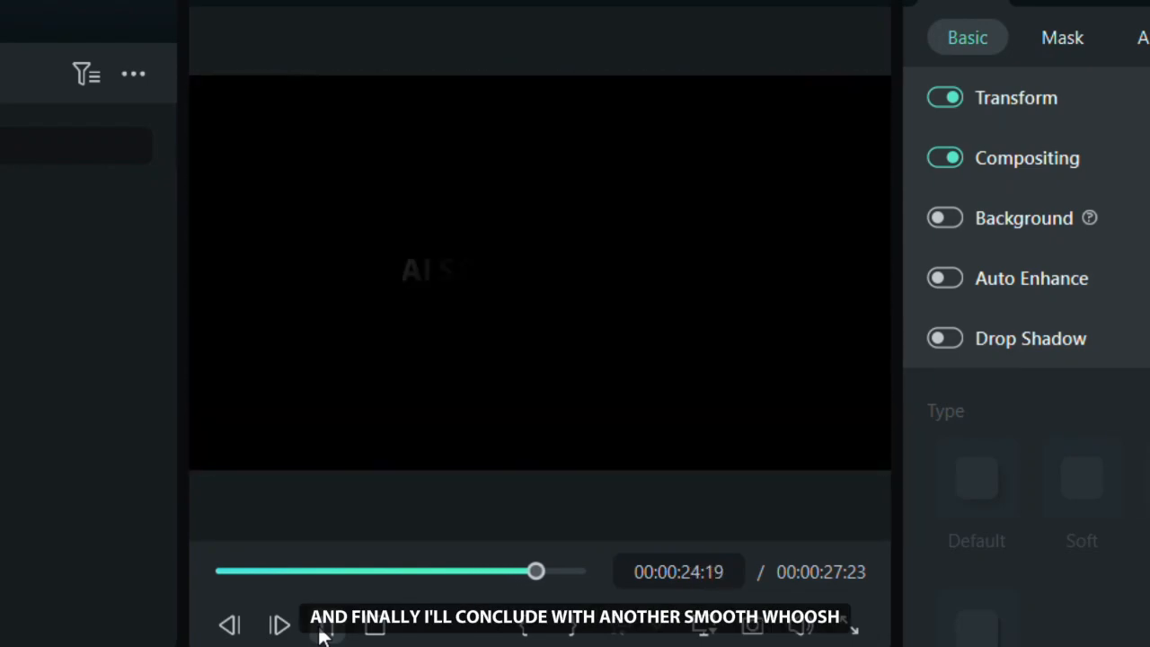
click(327, 621)
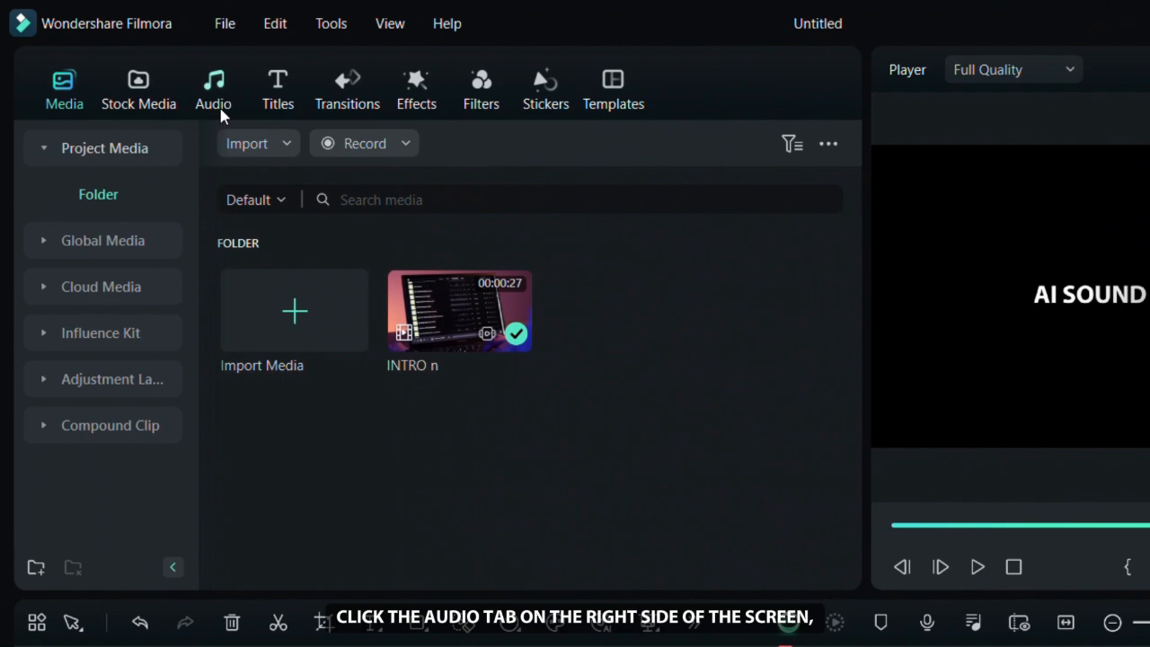
In Audio > AI Sound Effect, try shuffled prompts then enter the prompt 'Laughing people'.
click(212, 81)
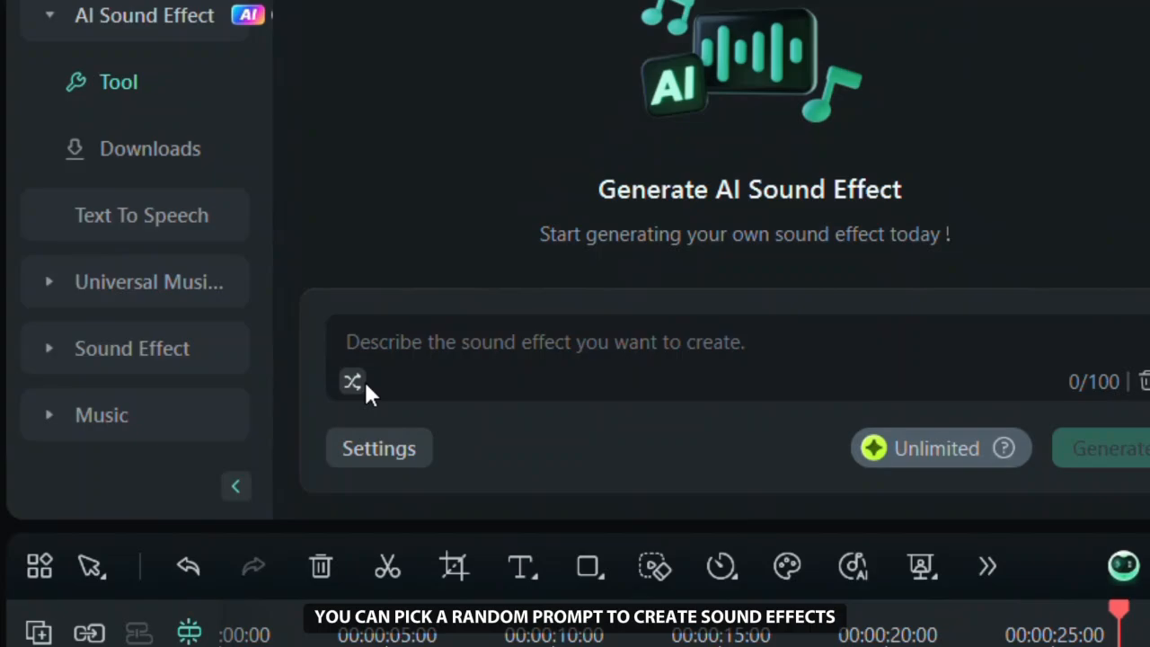
click(352, 381)
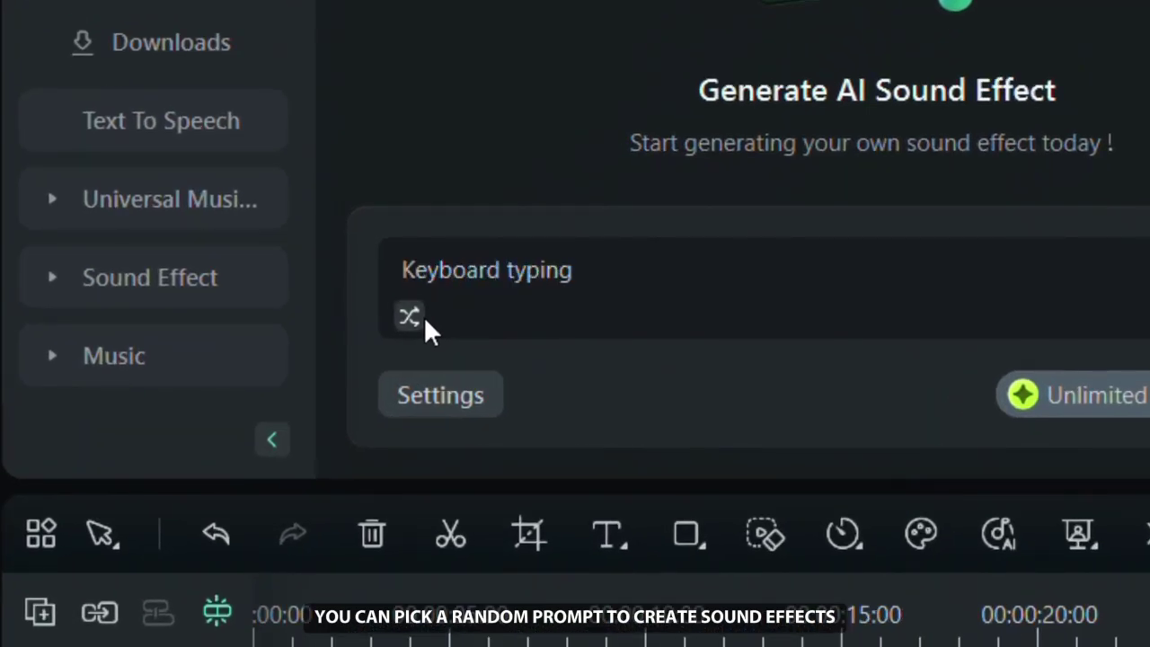
click(408, 316)
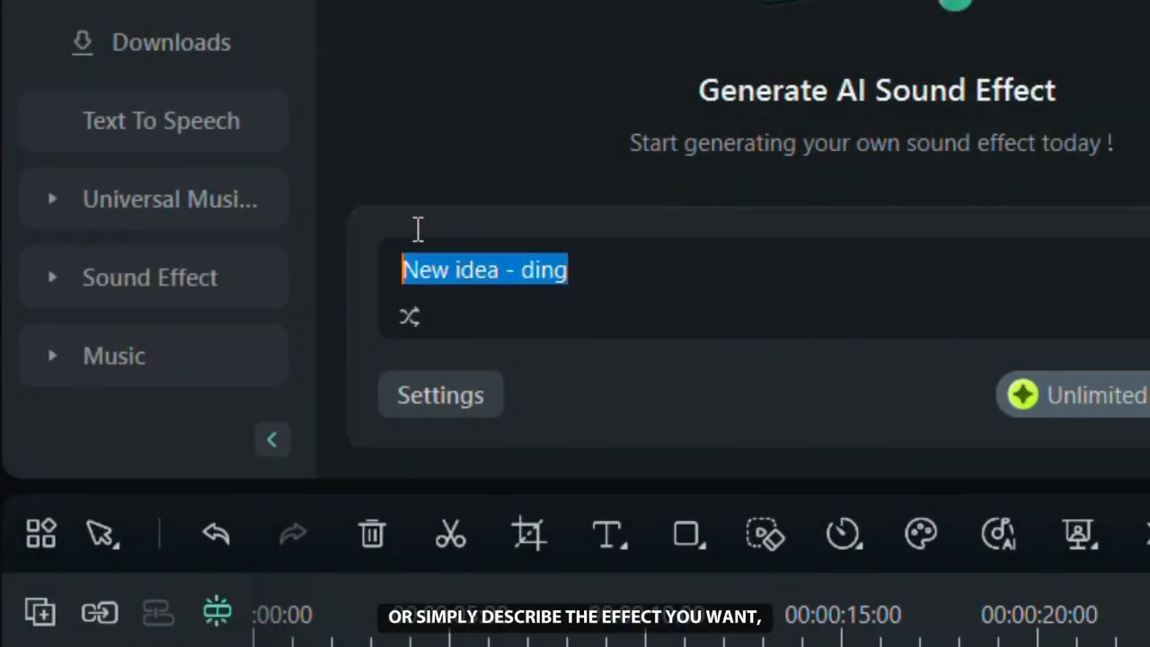
text(Laughing people)
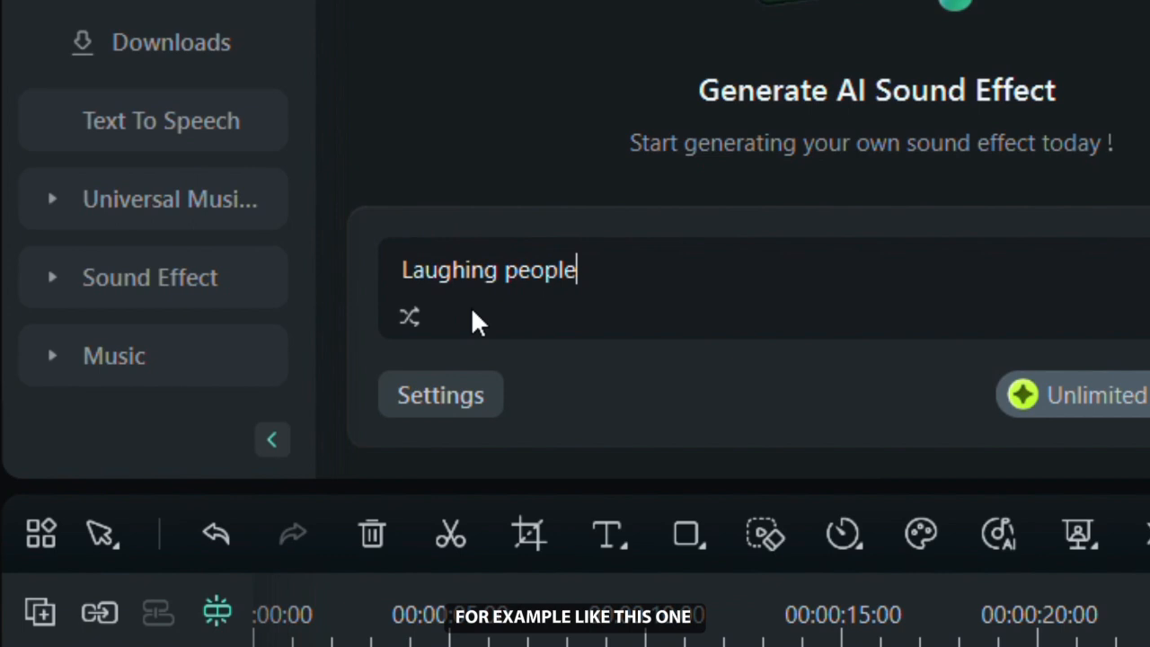
In the generation settings, raise the sound effect duration to 00:15 with three variations.
click(440, 393)
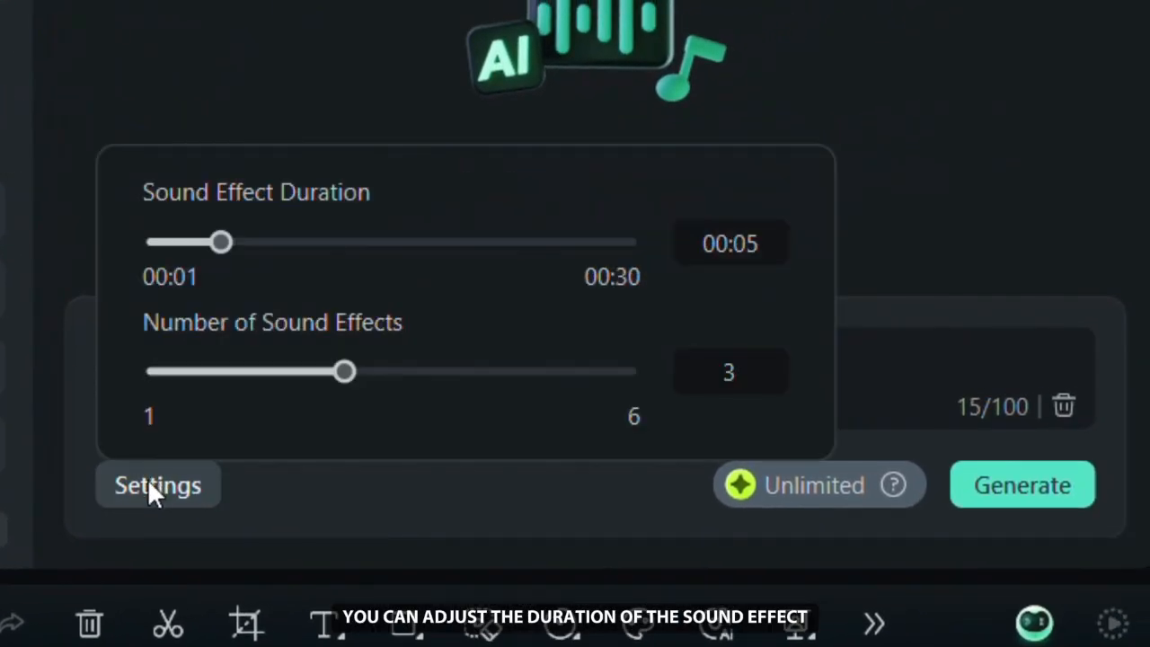
drag(223, 243, 334, 243)
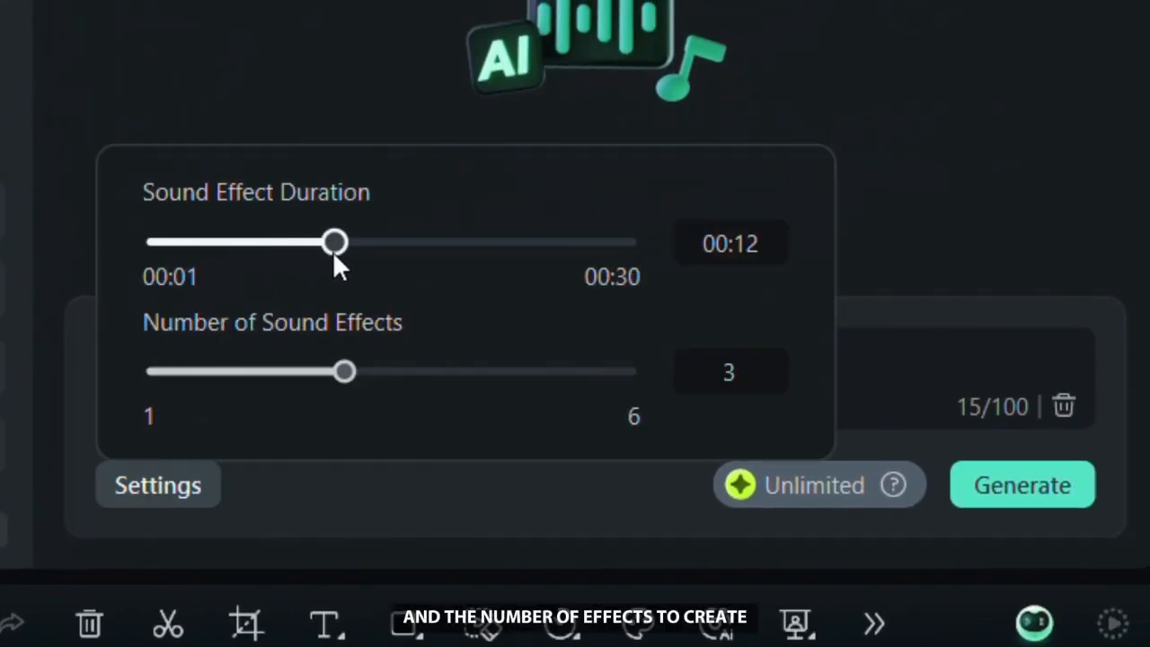
drag(334, 241, 384, 241)
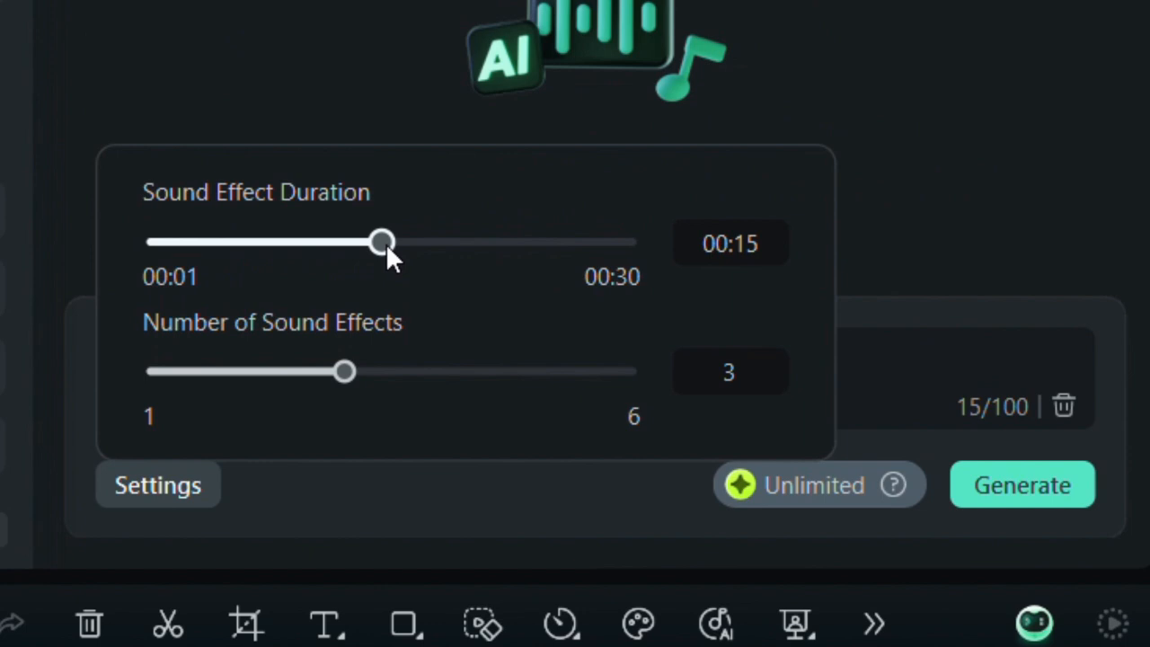
drag(345, 370, 436, 370)
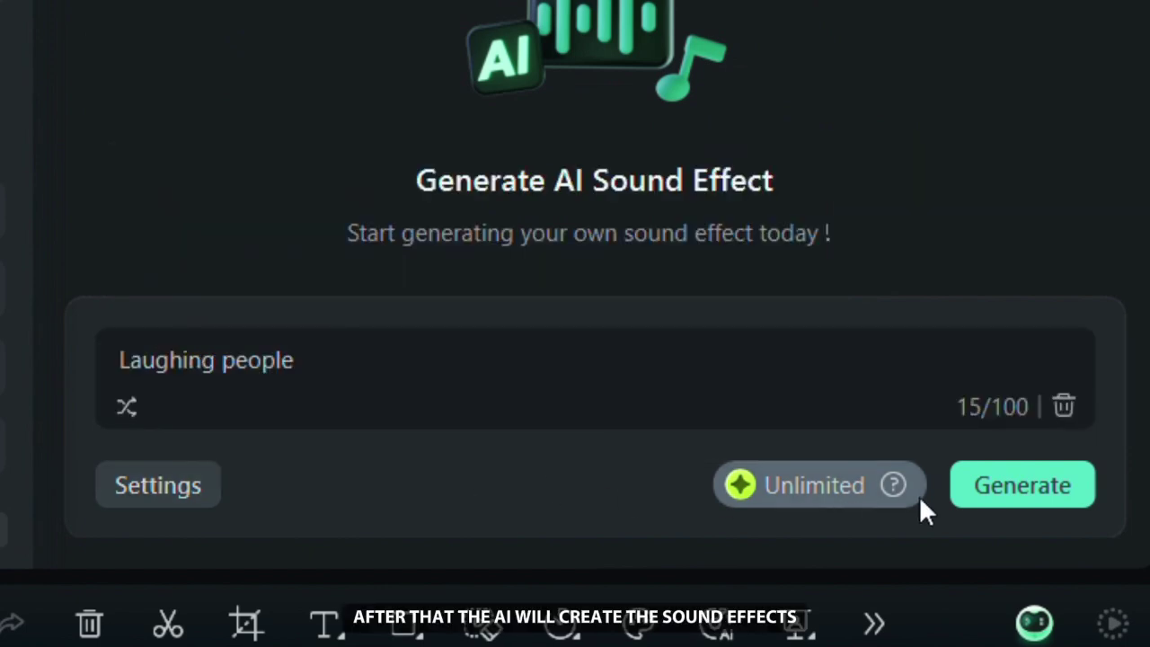
Generate the laughing people effects, listen to results, and regenerate a second batch.
click(1022, 485)
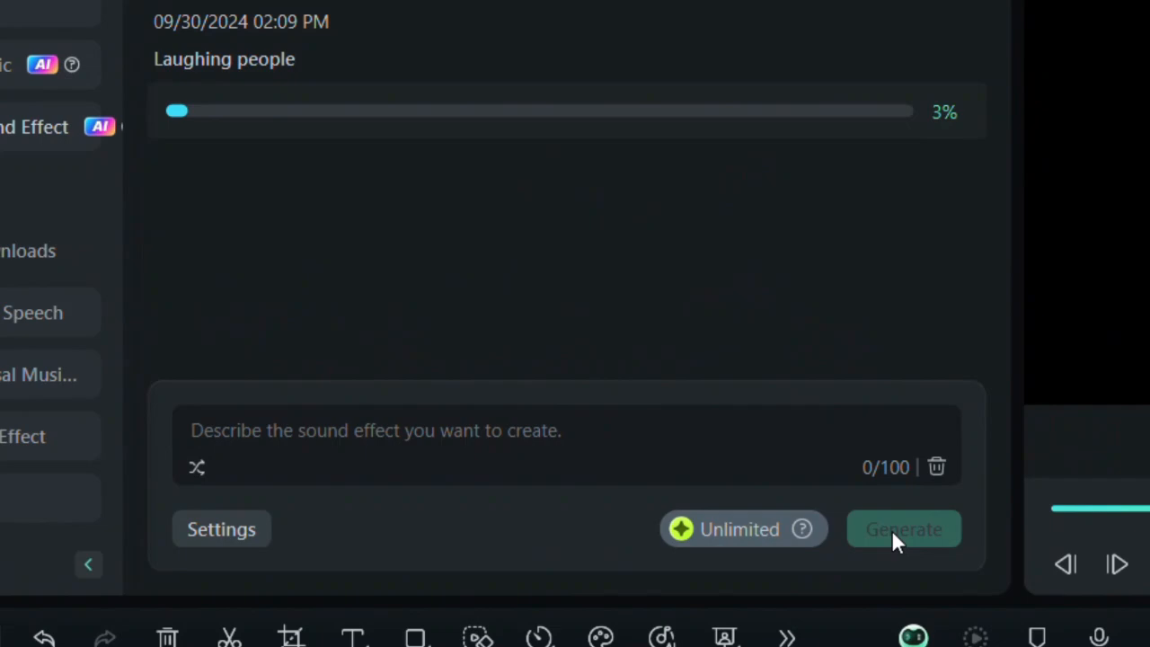
click(903, 528)
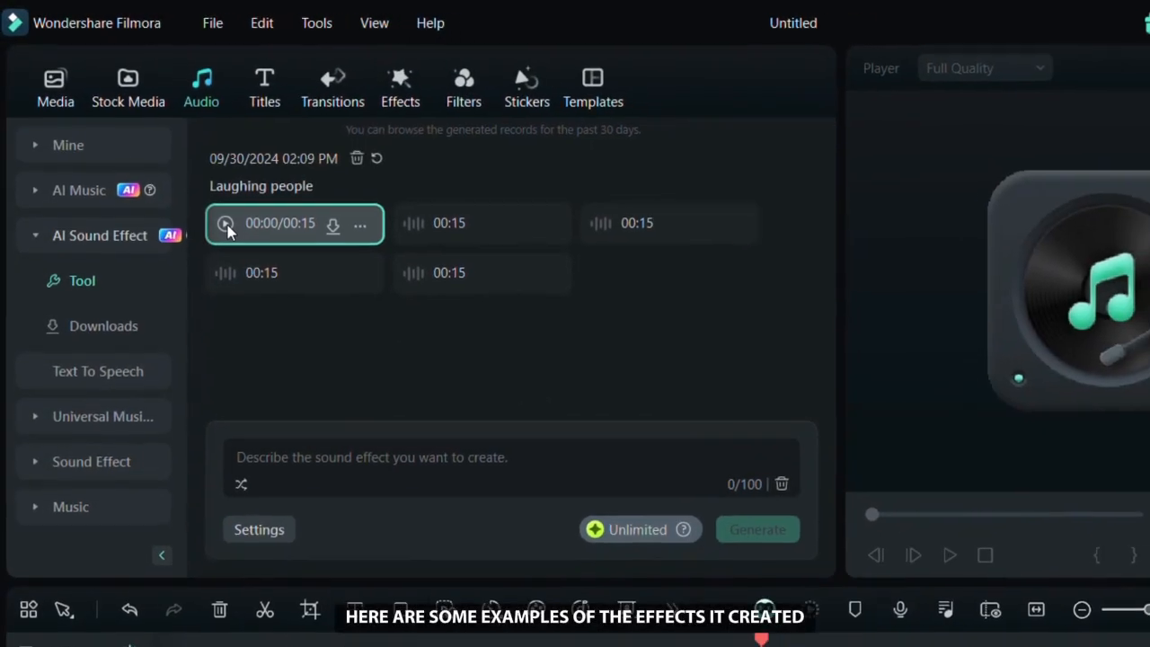
click(226, 223)
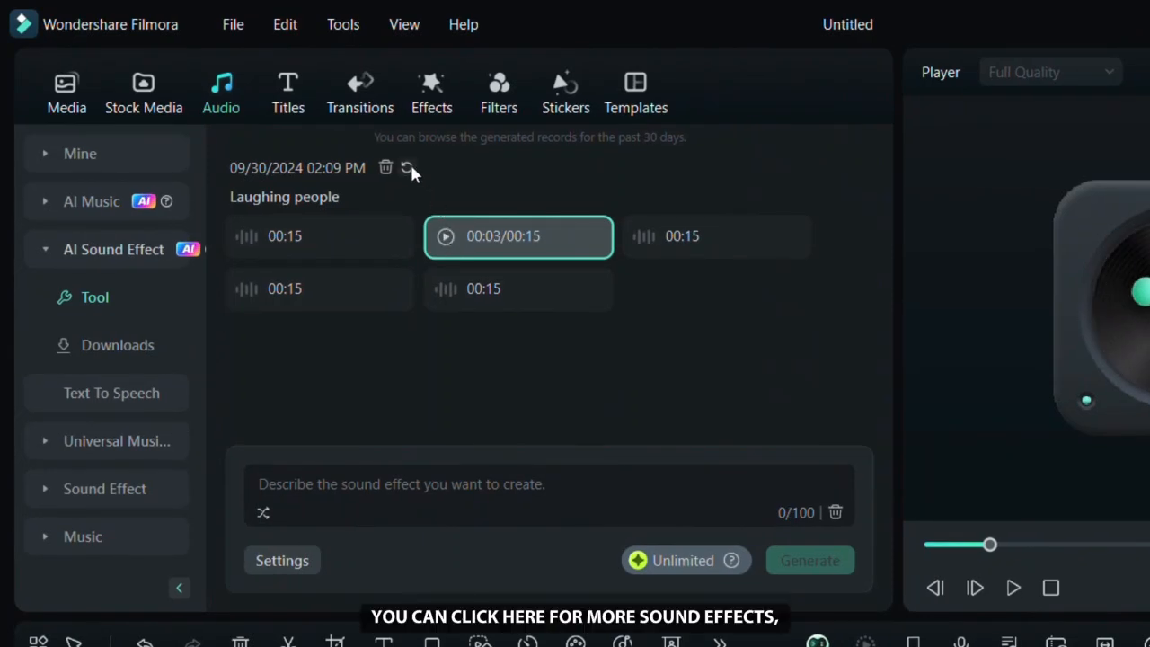
click(808, 560)
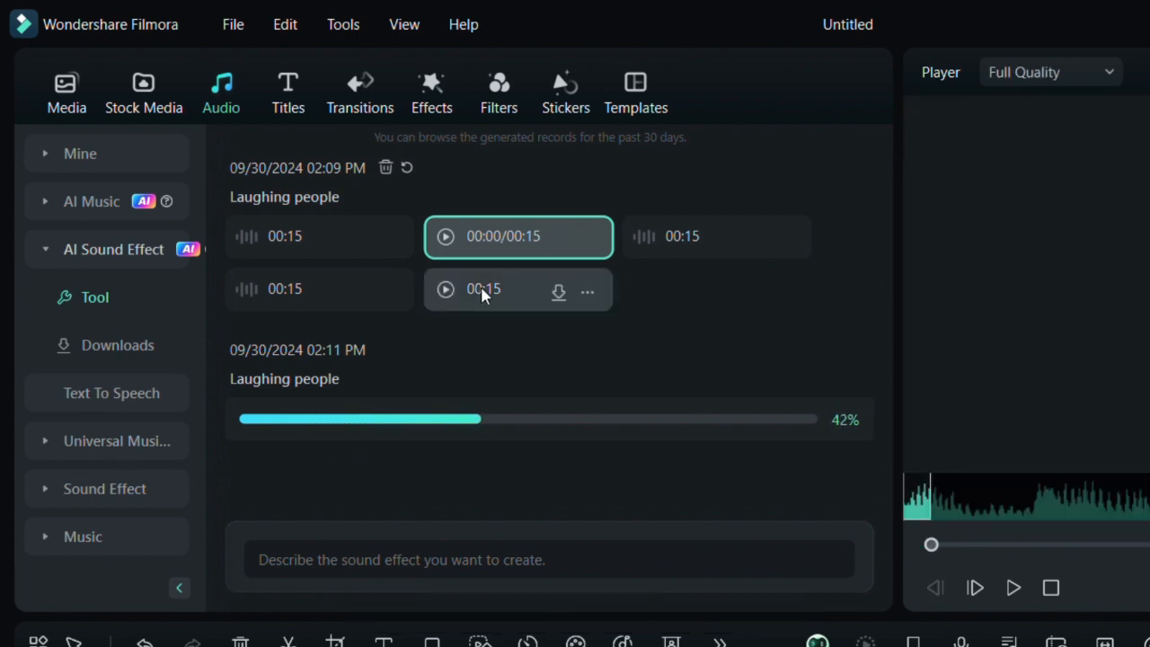
click(118, 345)
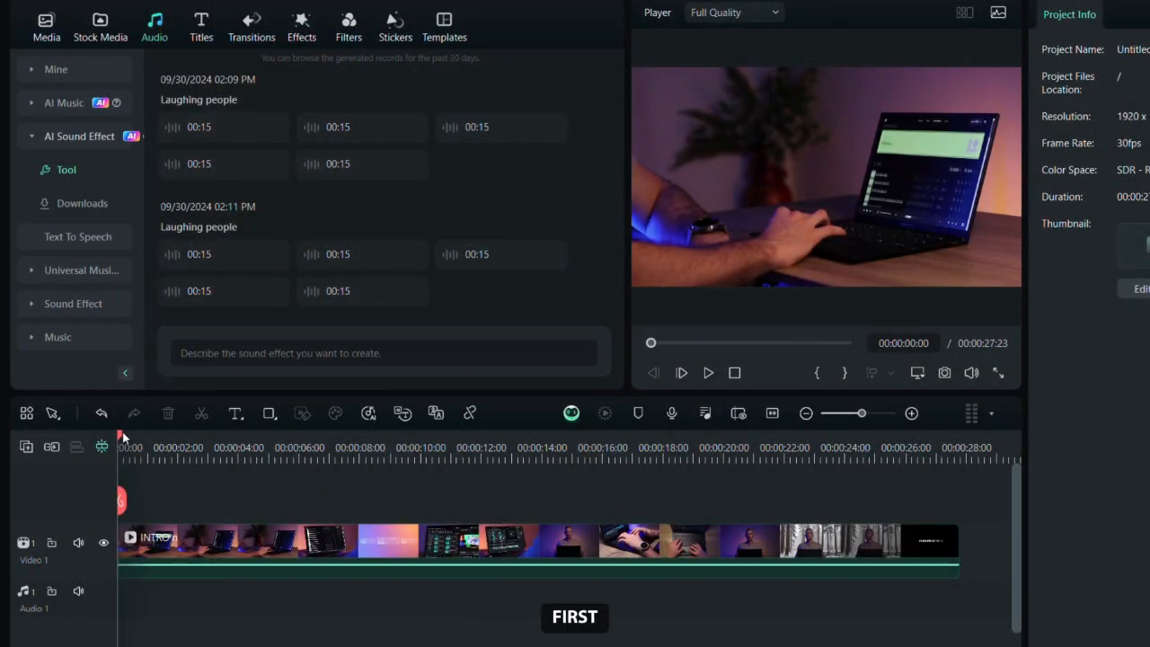
Move the playhead through the intro's first seconds to find where the opening scene ends.
click(203, 449)
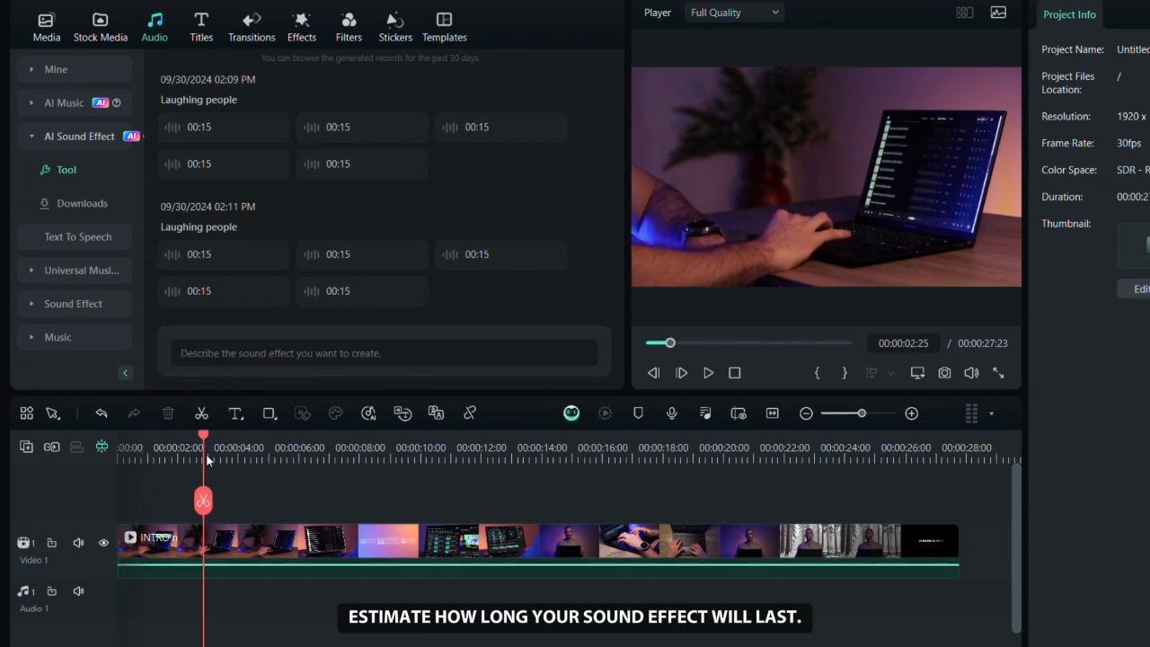
click(298, 447)
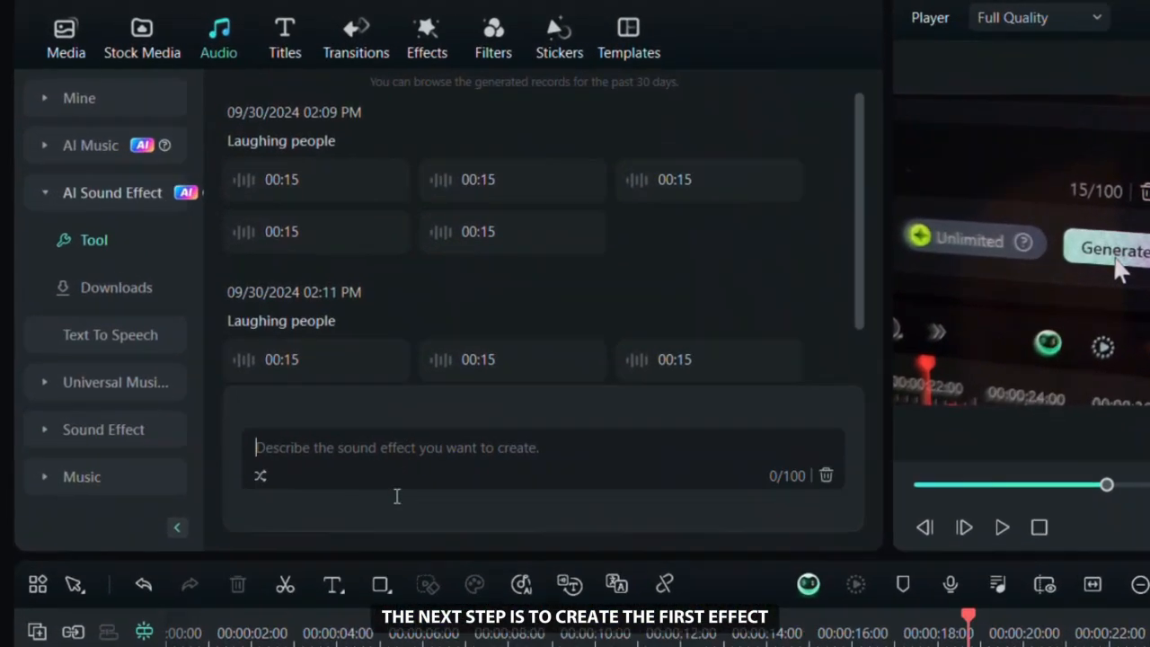
Generate six 8-second 'Data processing' sound effects with the duration slider lowered.
text(Data processin)
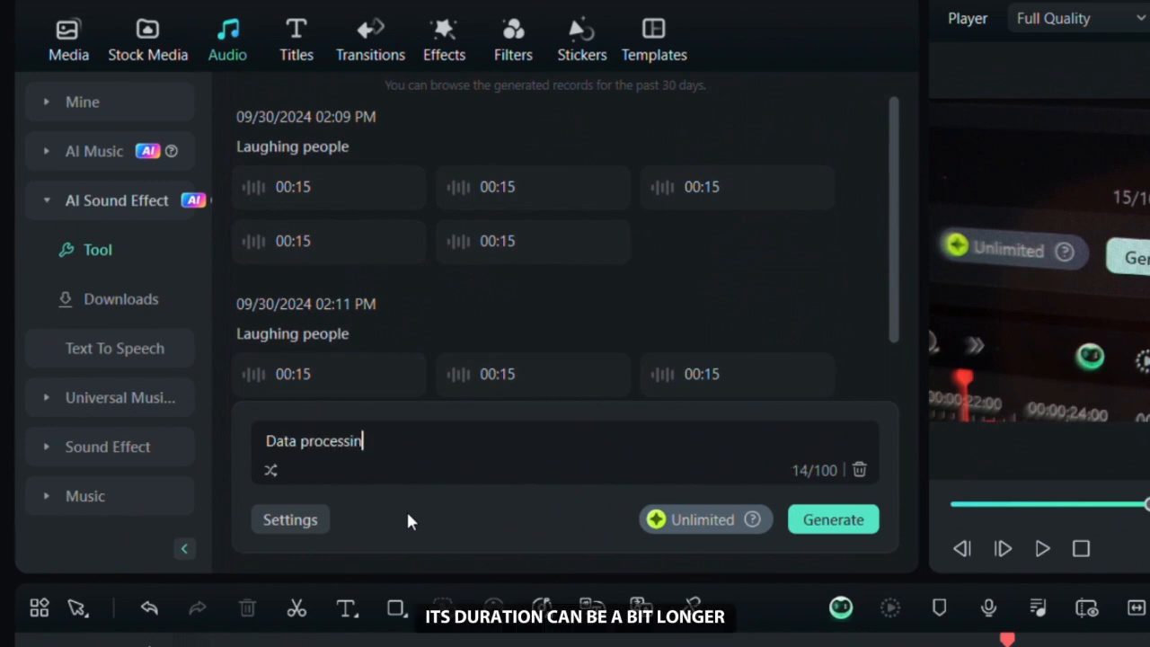
click(289, 519)
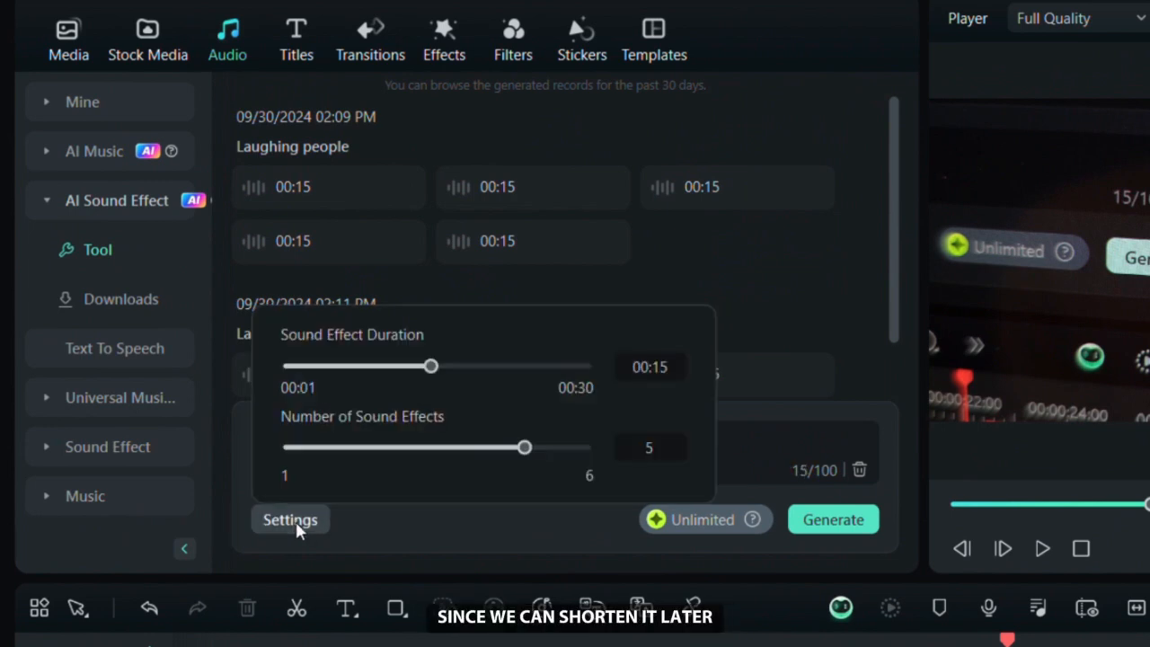
drag(431, 366, 372, 367)
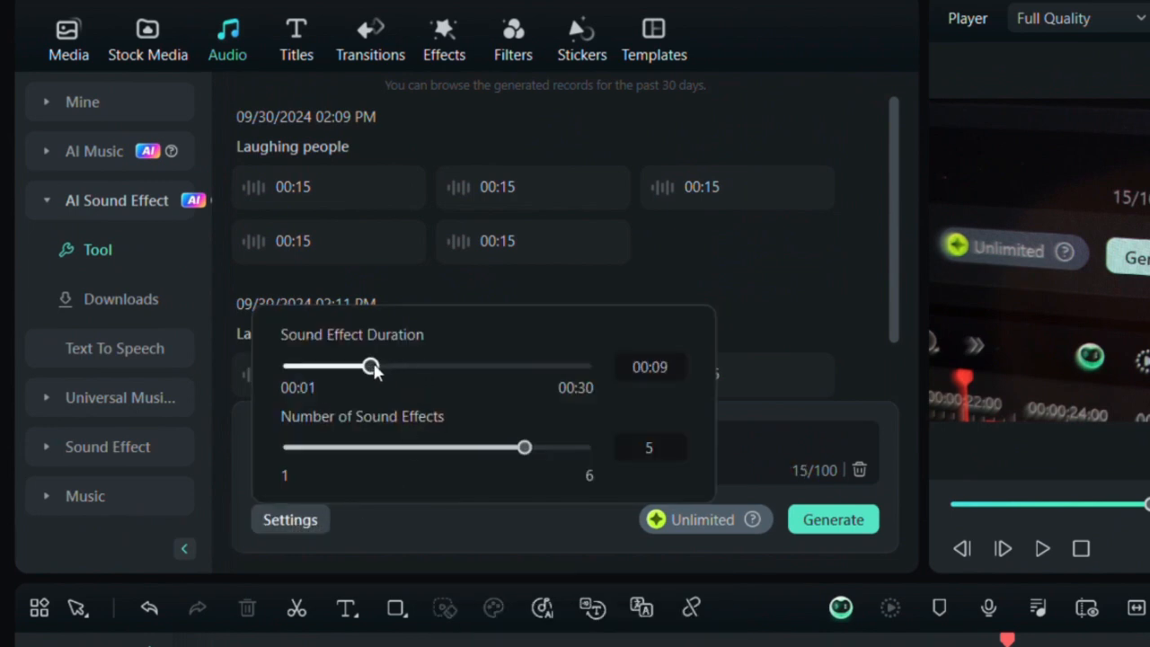
drag(374, 366, 359, 366)
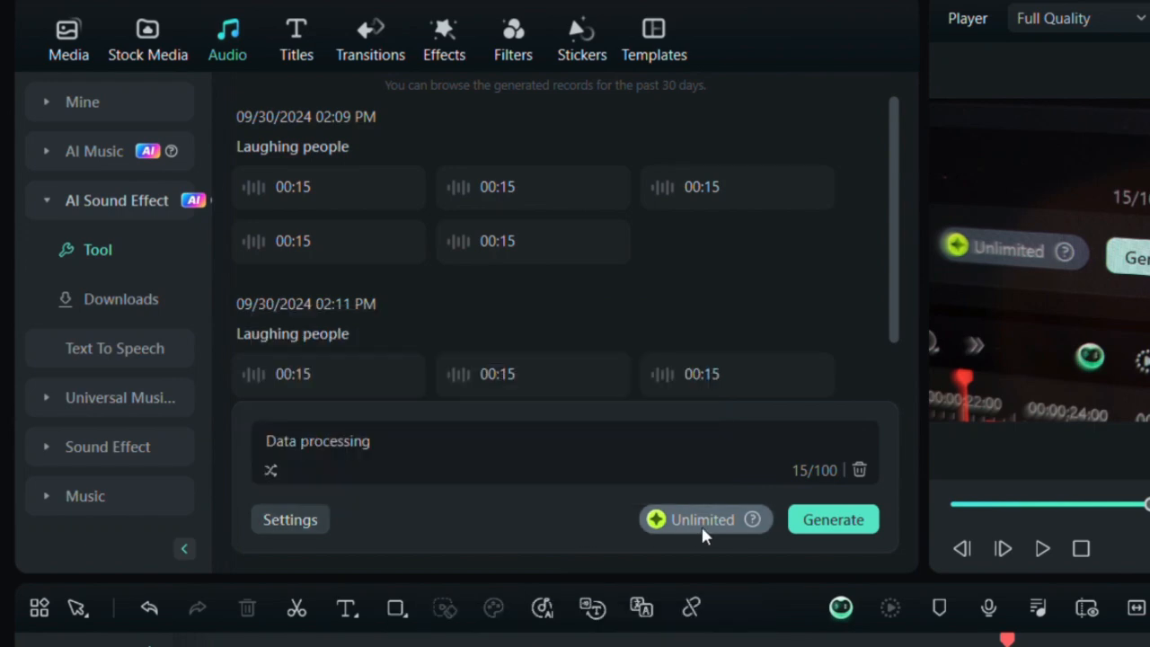
click(833, 519)
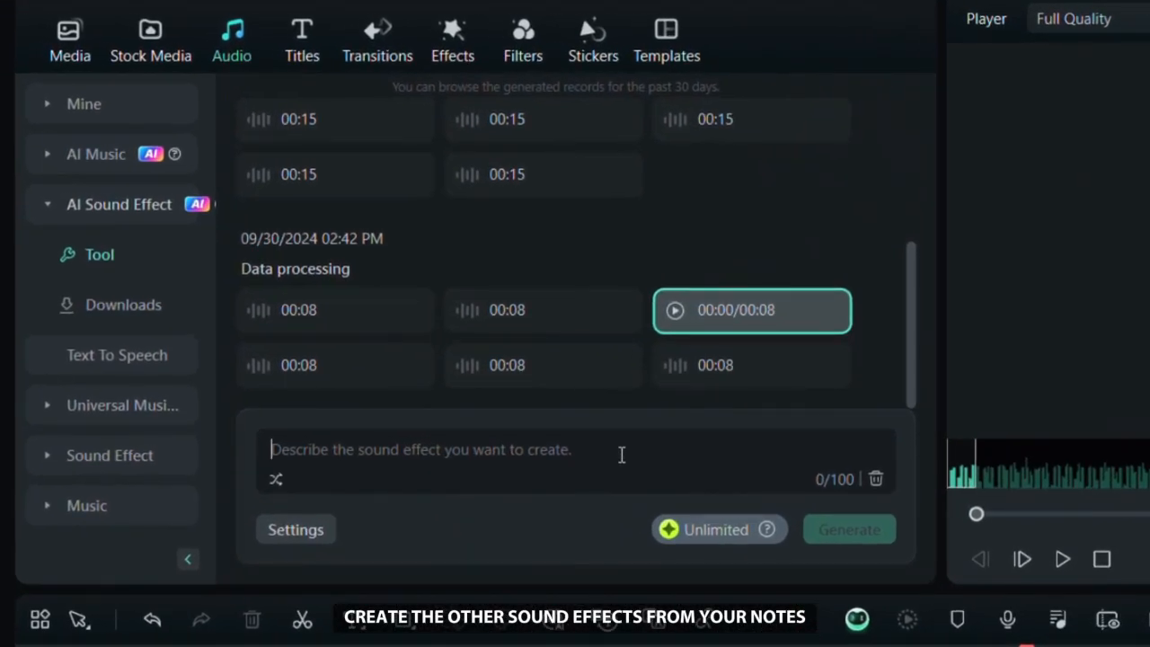
Generate 2-second 'Smooth whoosh' sound effects and download one of the results.
text(Smooth whoosh)
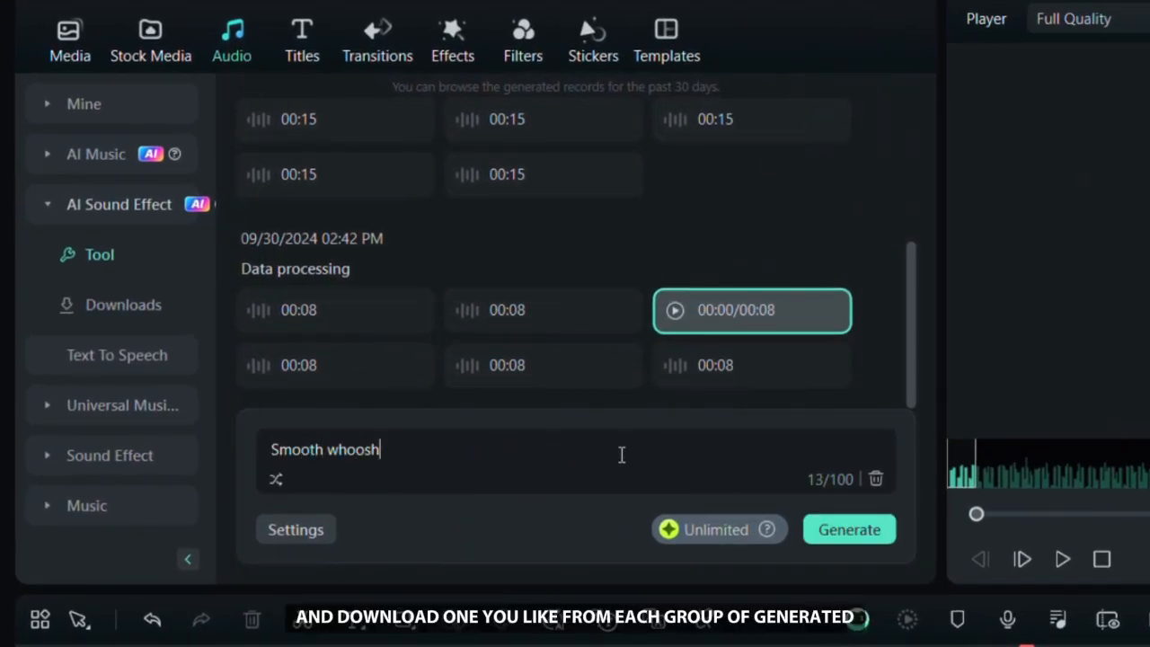
click(294, 528)
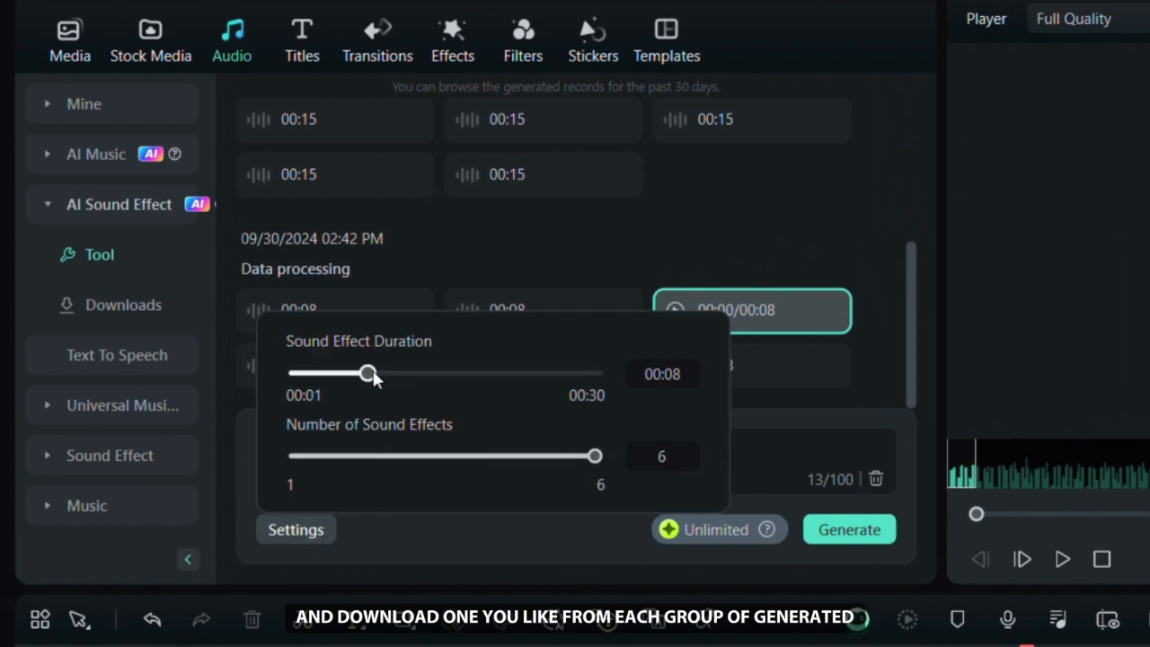
drag(368, 372, 303, 372)
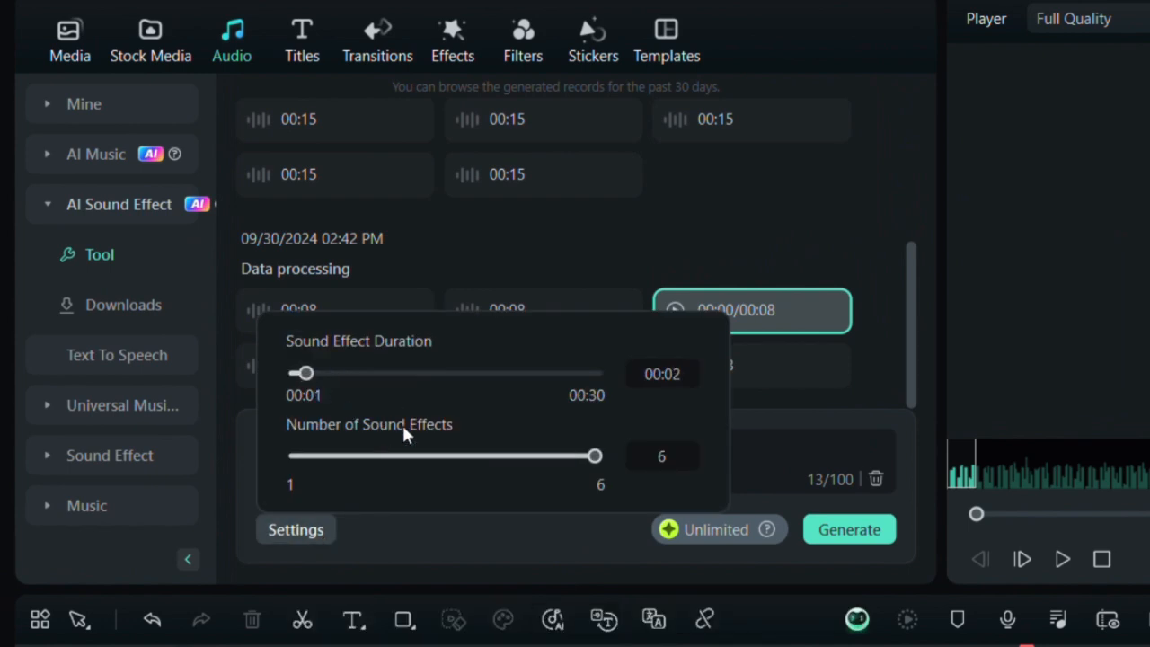
click(848, 528)
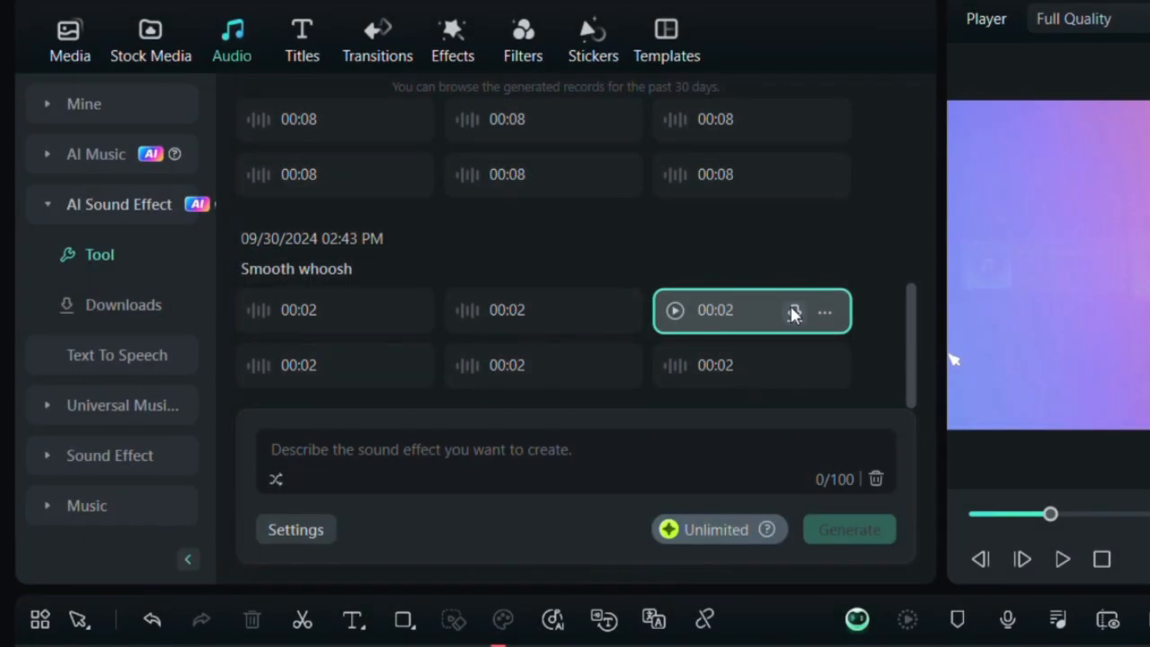
click(674, 309)
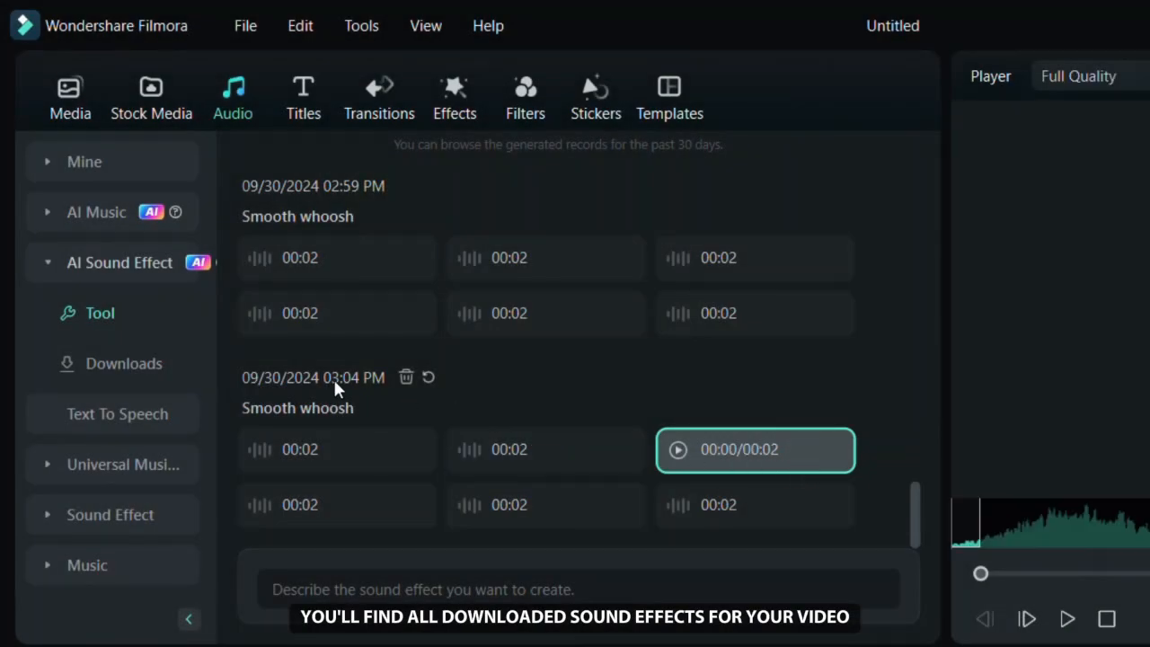
Show the Downloads list under AI Sound Effect.
click(122, 363)
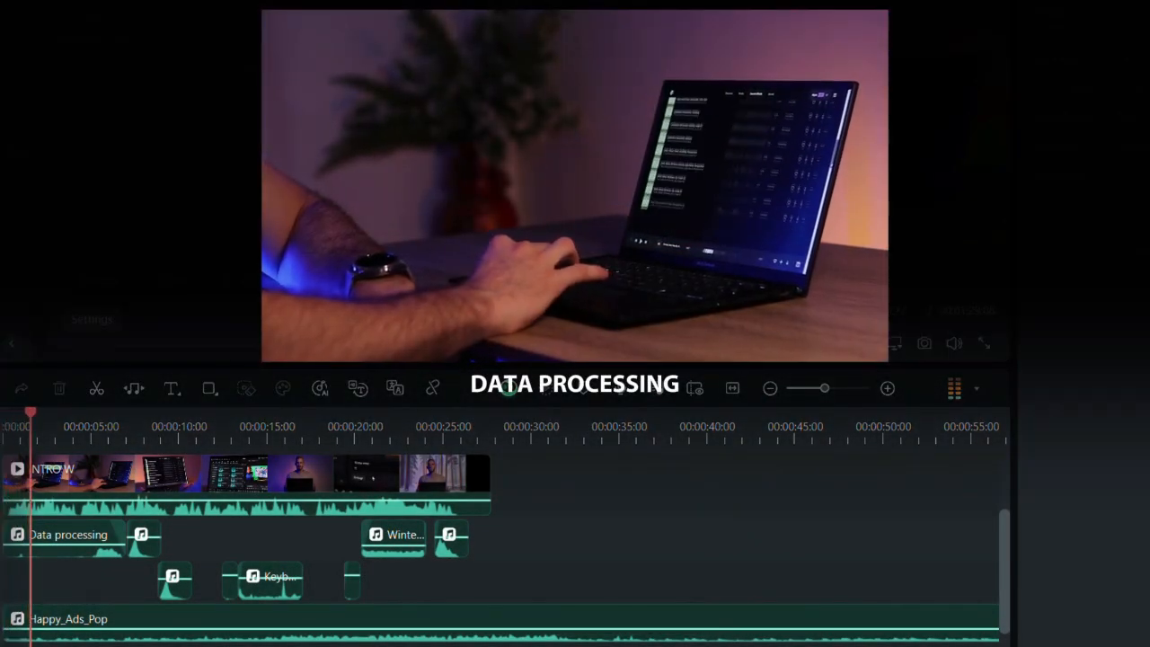
Play the intro from the start, then jump to the keyboard typing section around 15 seconds.
click(65, 427)
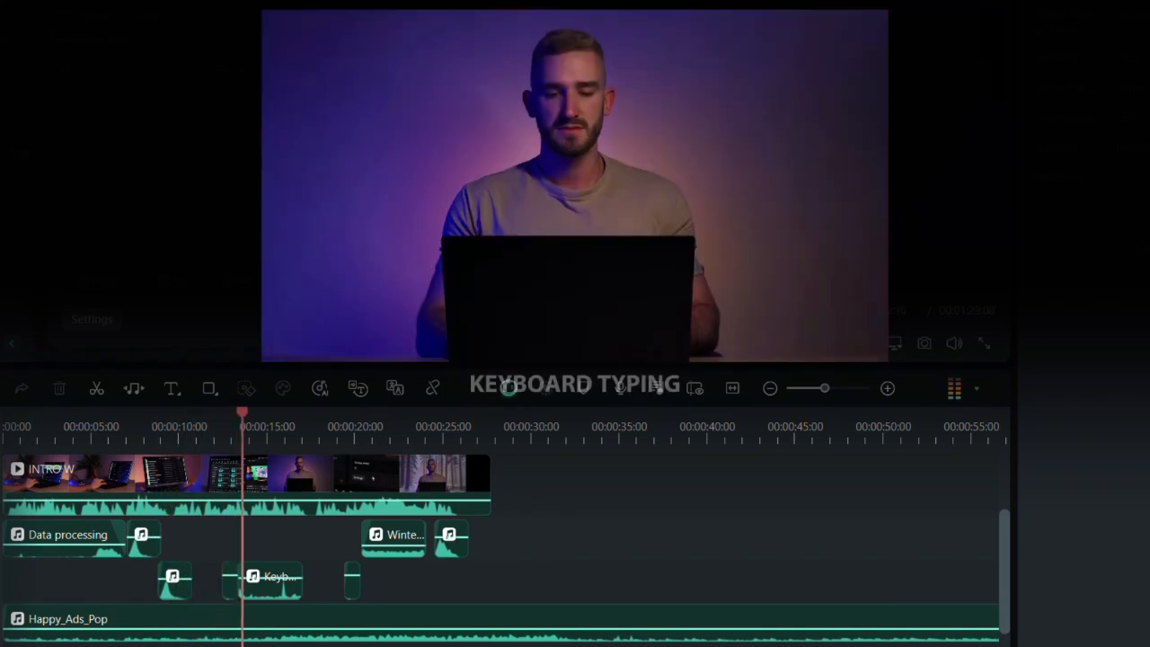
click(276, 426)
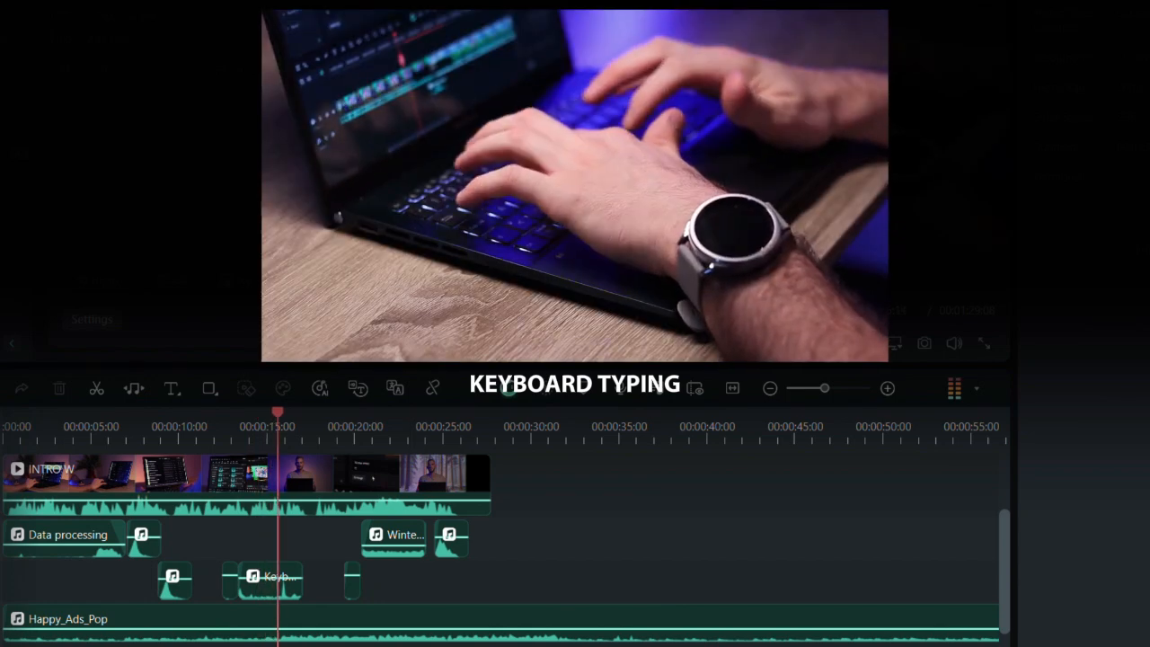